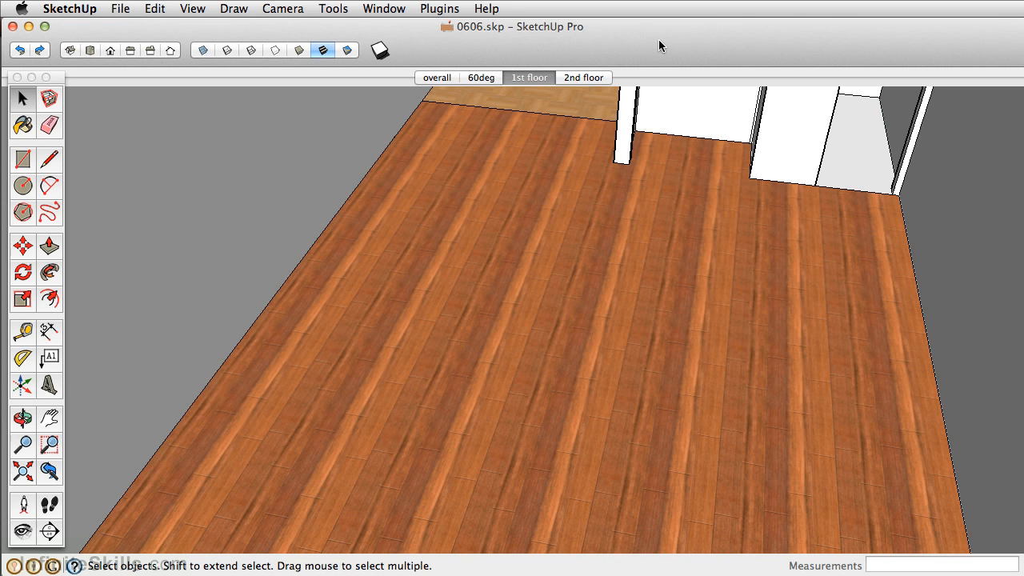
- Open SketchUp Preferences to the Applications page and view the image editor path
left_click(70, 9)
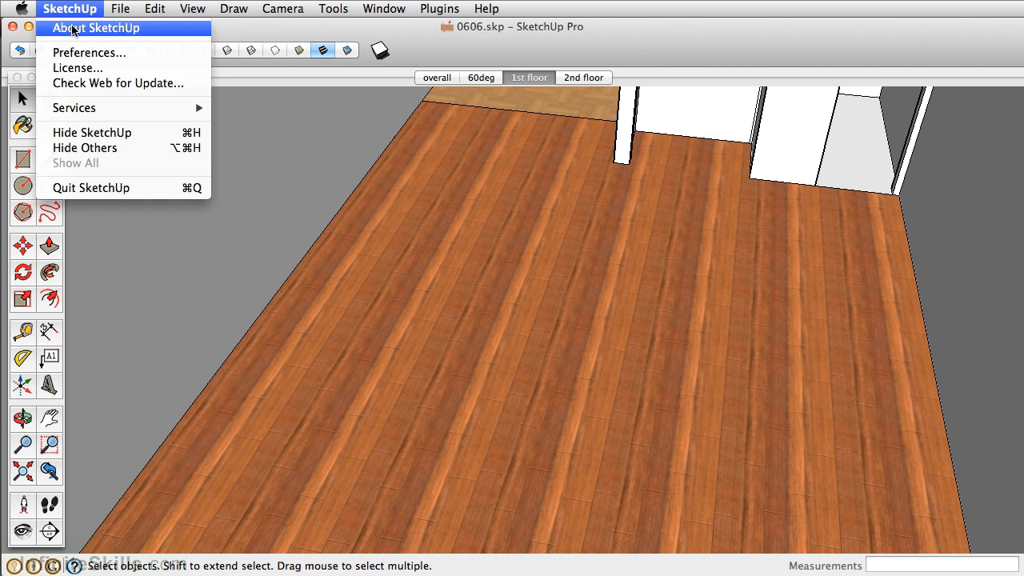
left_click(89, 52)
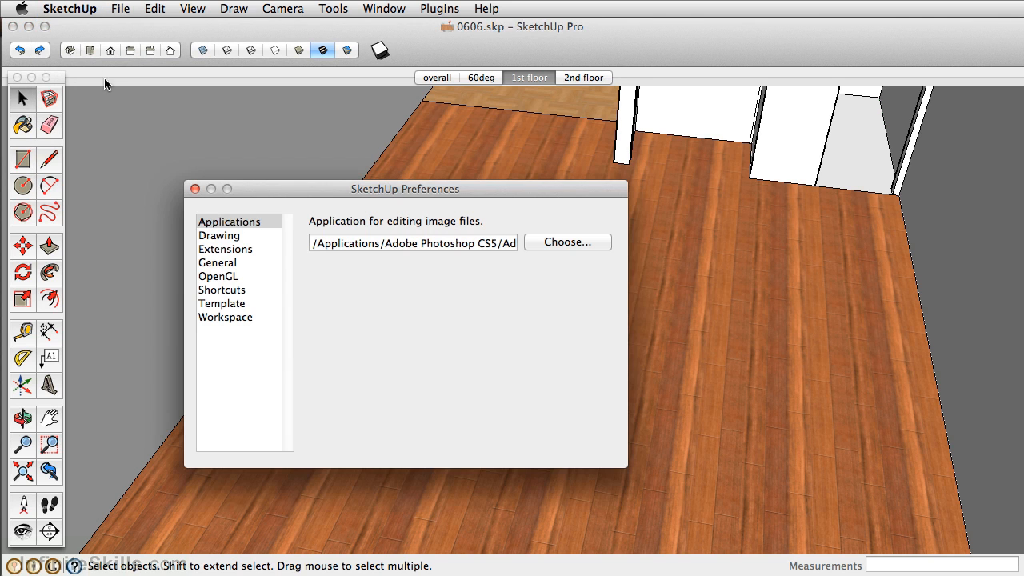
left_click(229, 221)
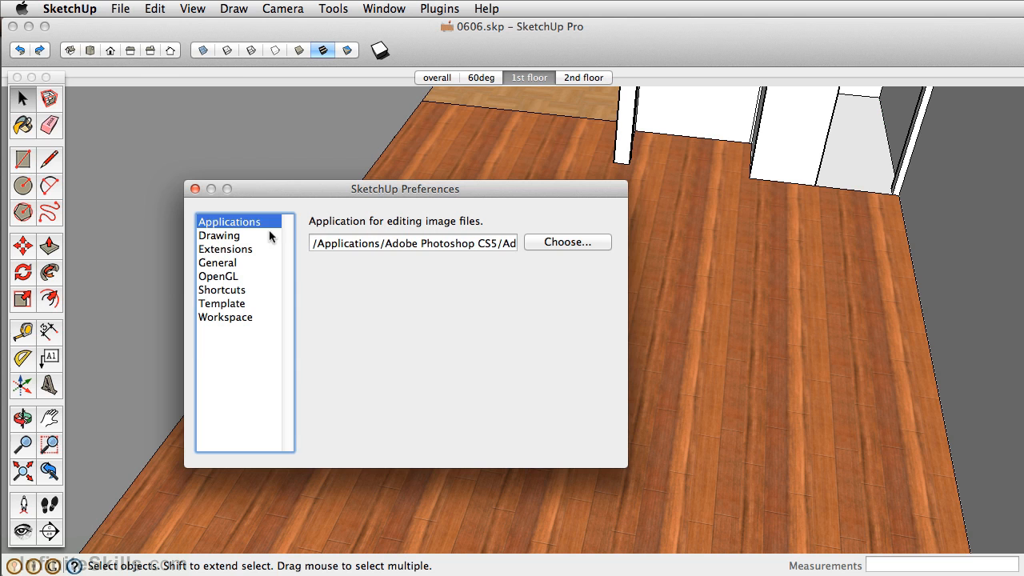
left_click(413, 243)
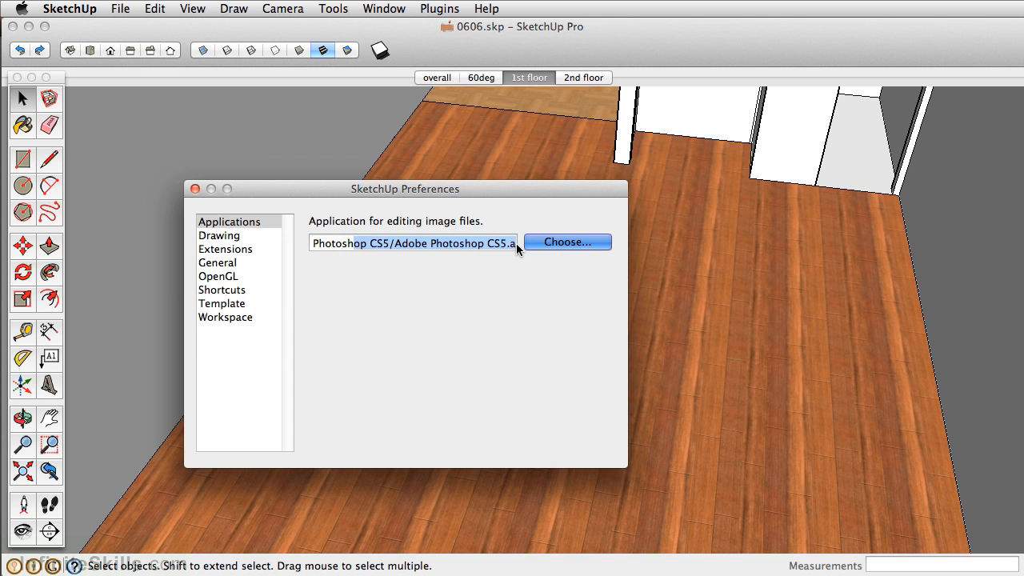
- Browse to Adobe Photoshop CS5 in Applications and set it as the image editor
left_click(567, 242)
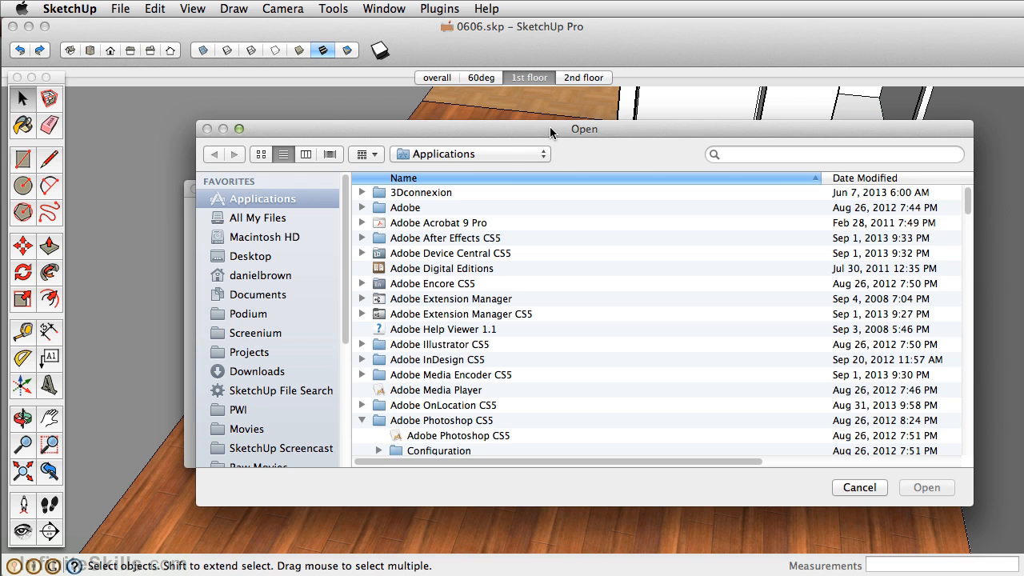
left_click(458, 435)
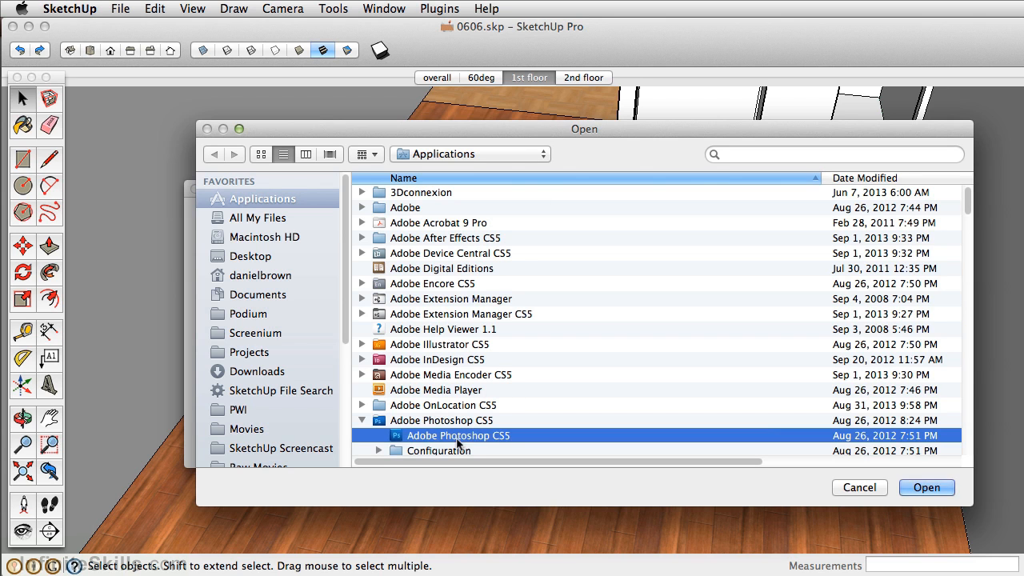
mouse_move(371, 278)
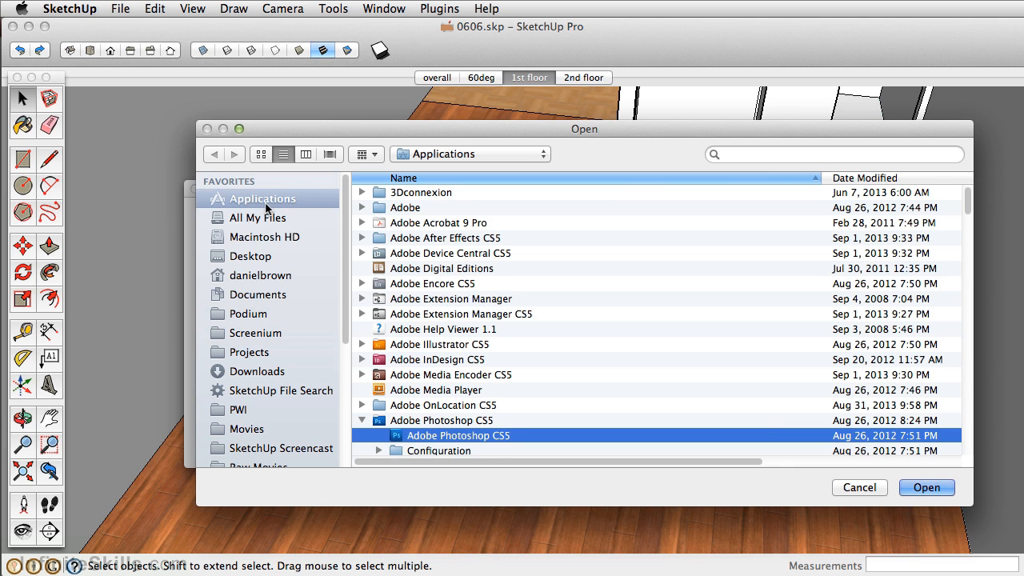
left_click(926, 487)
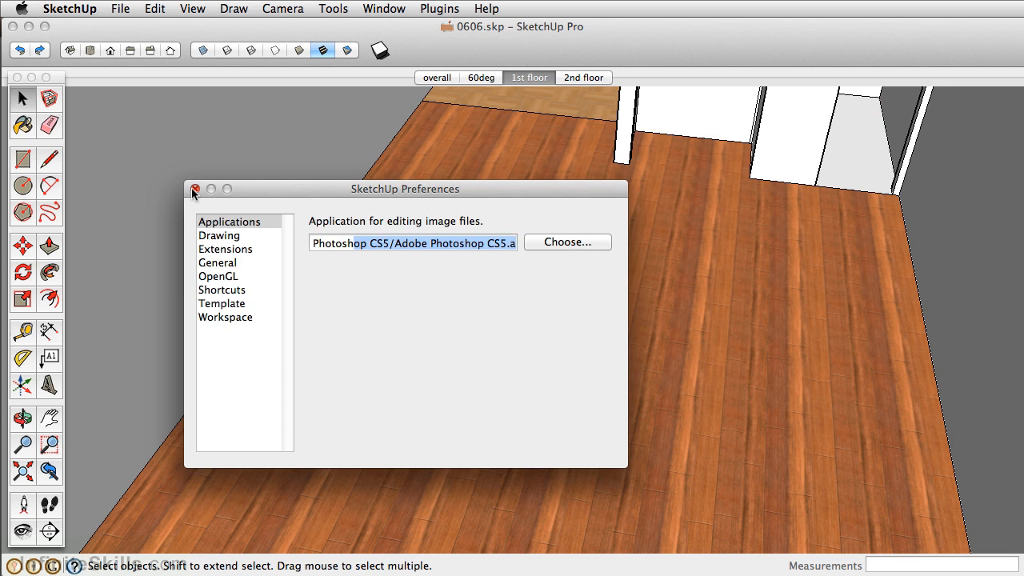
left_click(195, 189)
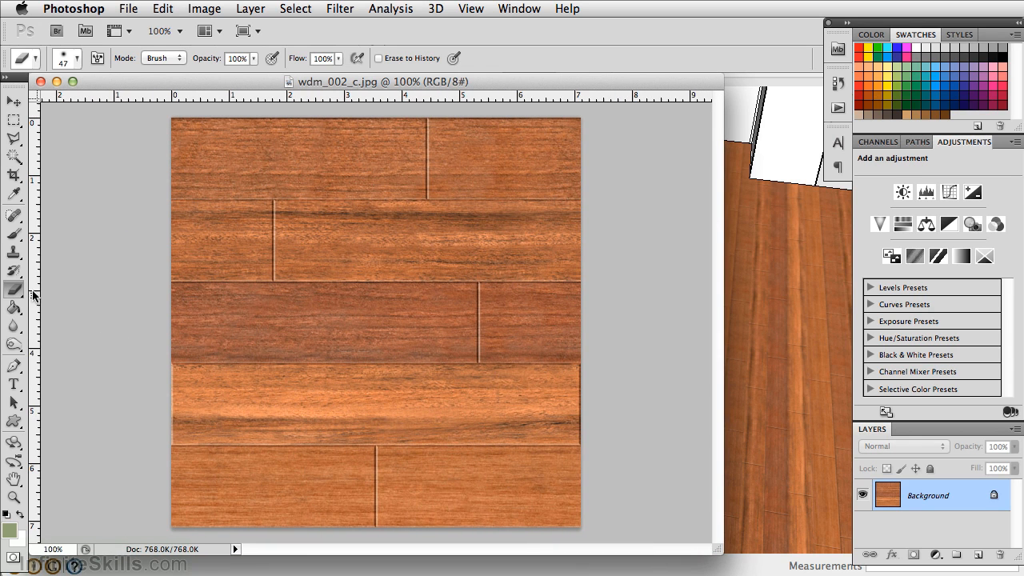
- Select the Clone Stamp tool for retouching the wdm_002_c.jpg wood texture
left_click(13, 252)
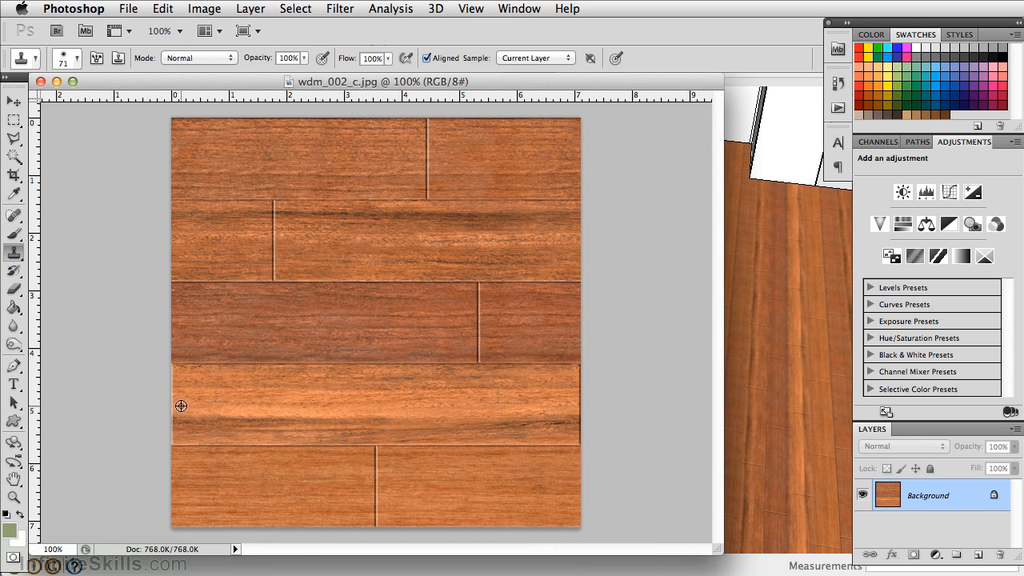
mouse_move(170, 364)
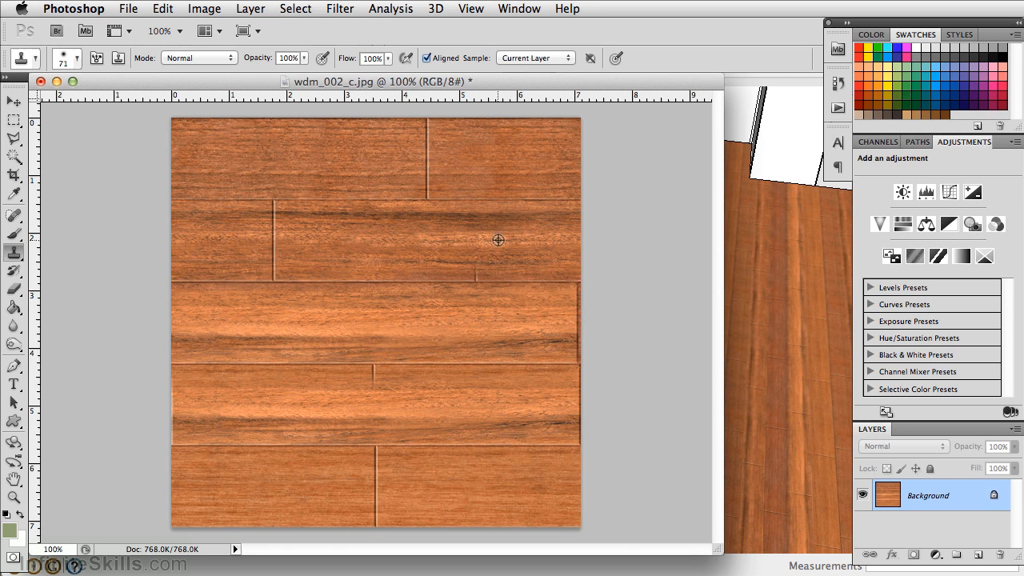
mouse_move(463, 283)
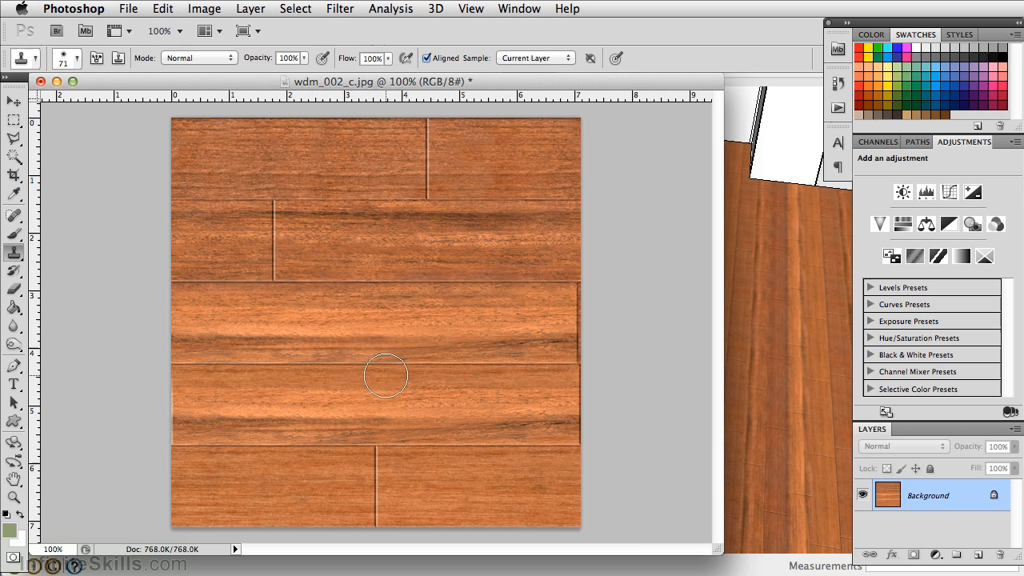
mouse_move(458, 361)
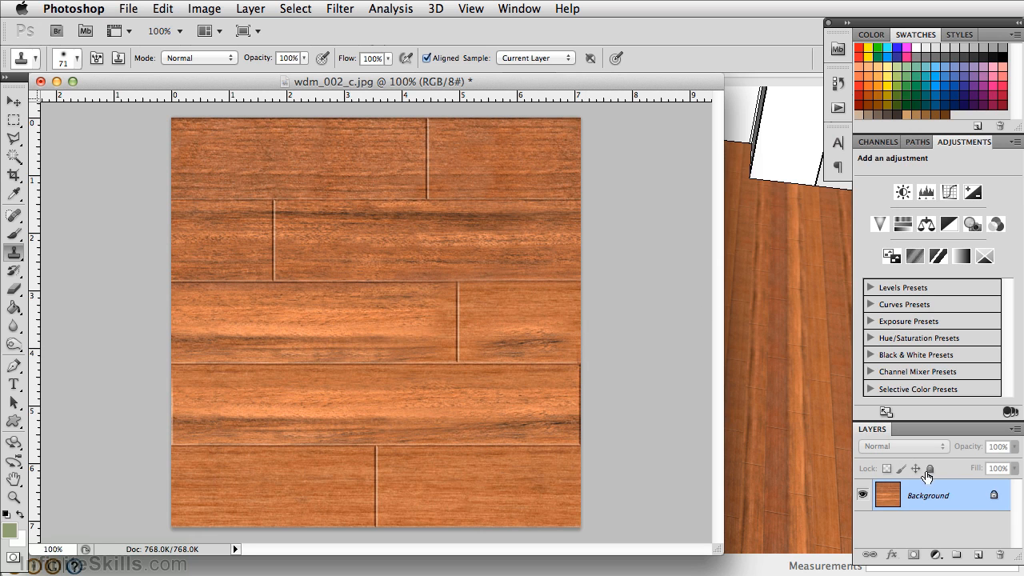
mouse_move(445, 226)
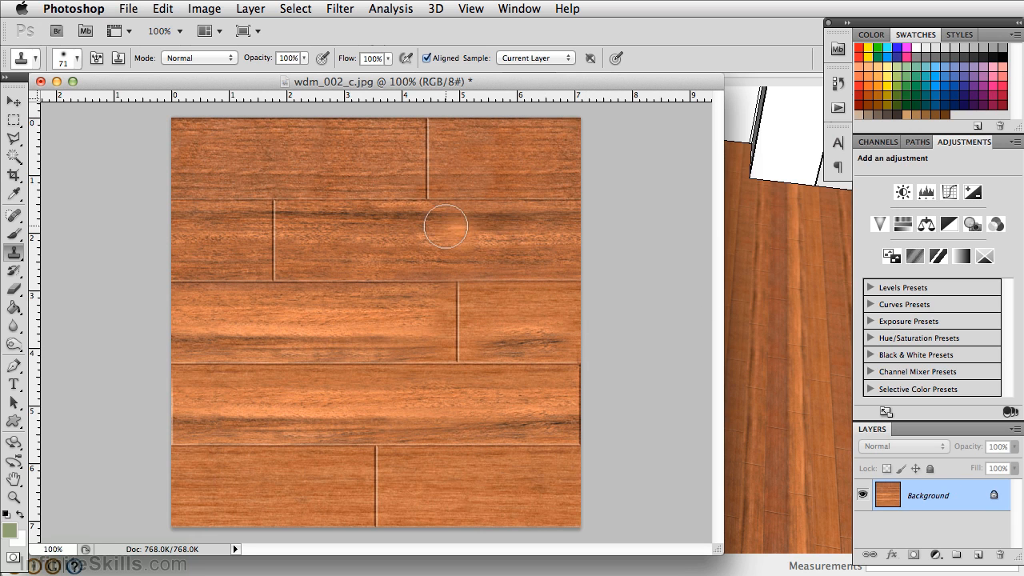
- Open the File menu to save the retouched wood plank texture
left_click(128, 9)
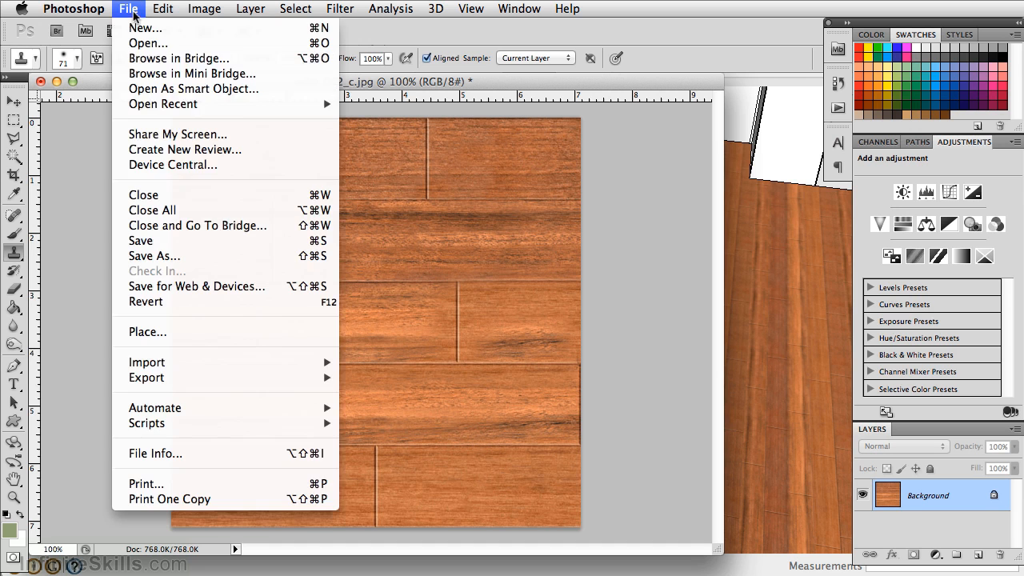
mouse_move(148, 241)
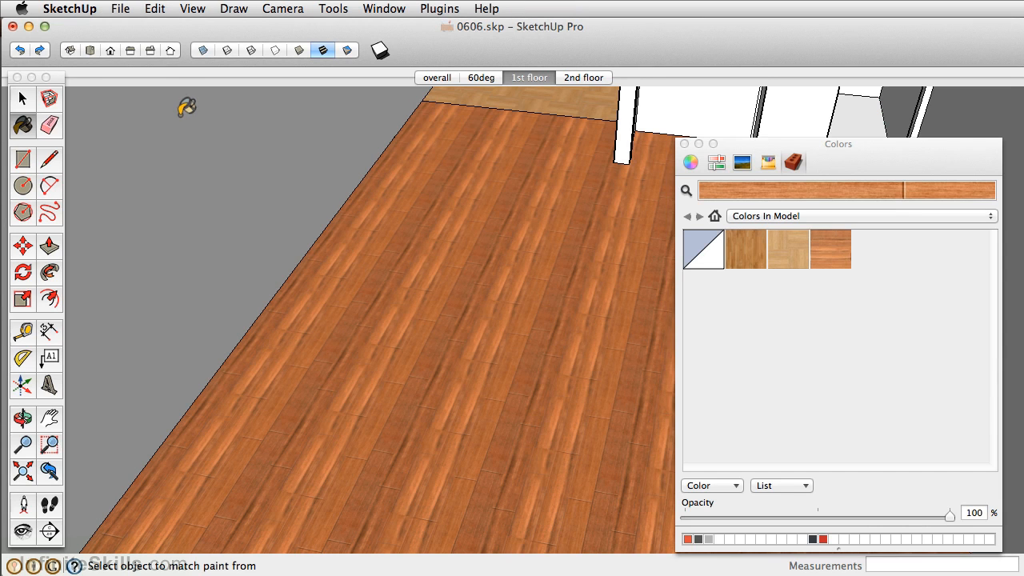
mouse_move(477, 315)
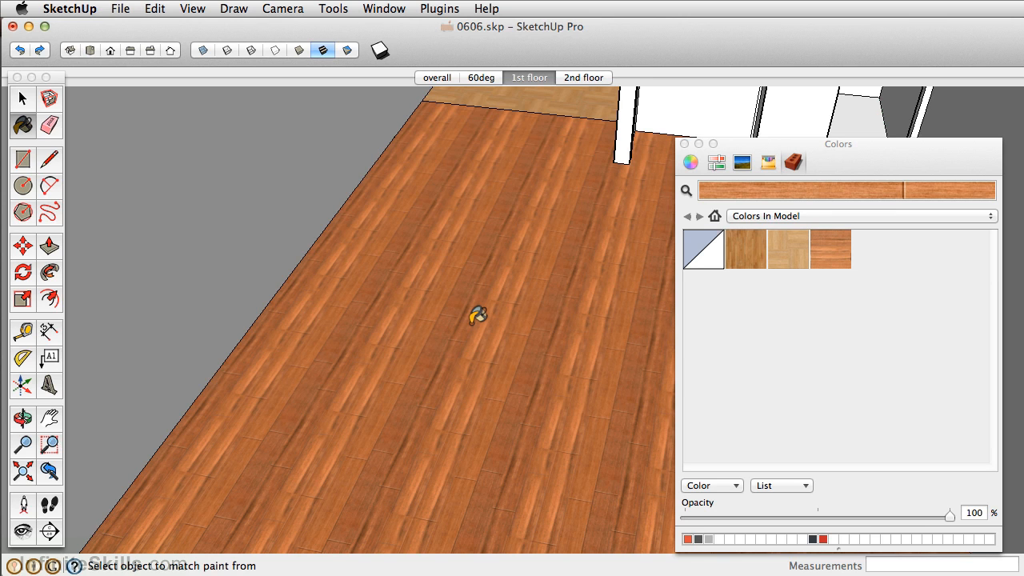
mouse_move(827, 272)
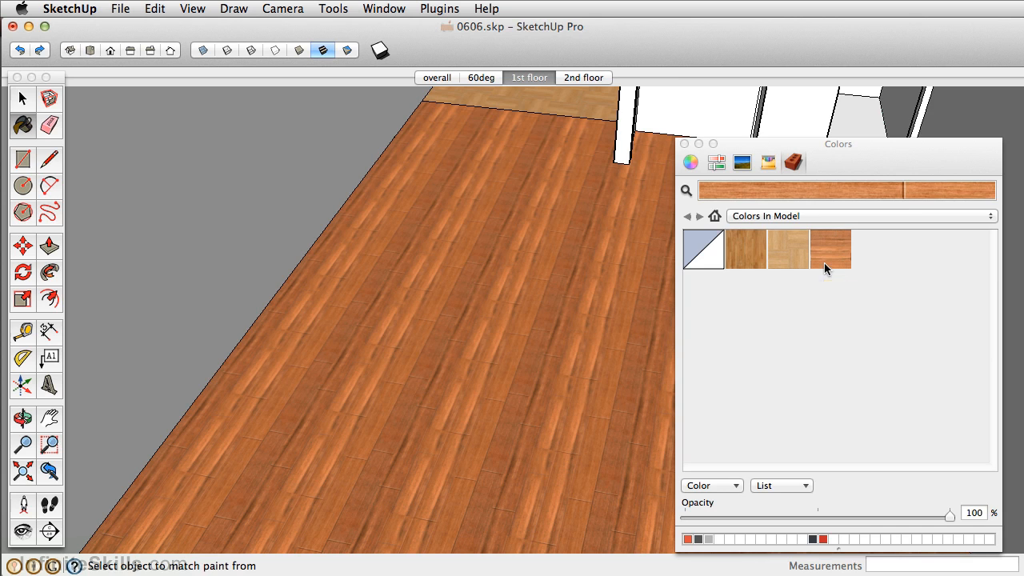
- Double-click the wdm_002_c swatch in Colors In Model to edit the material
double_click(831, 248)
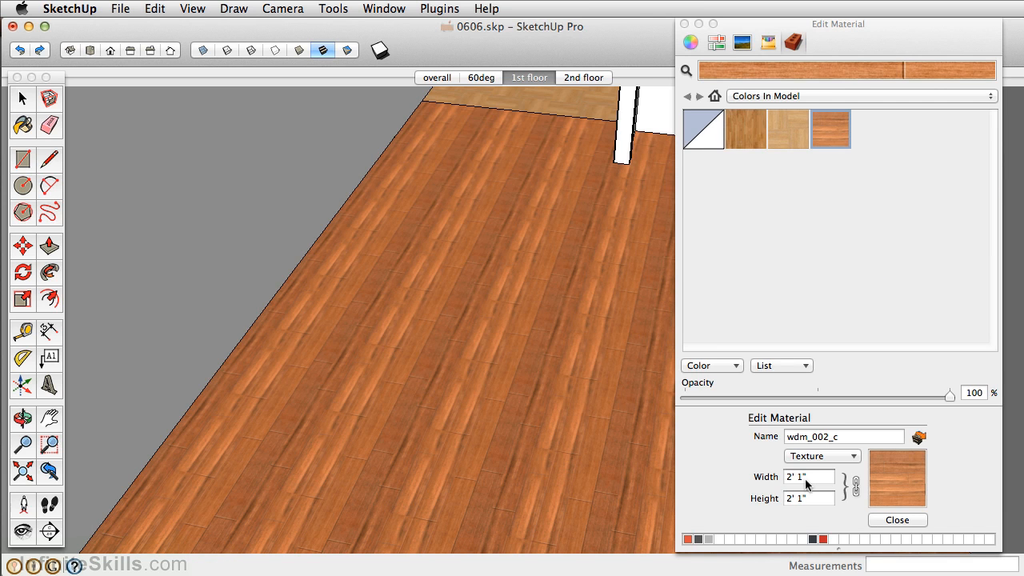